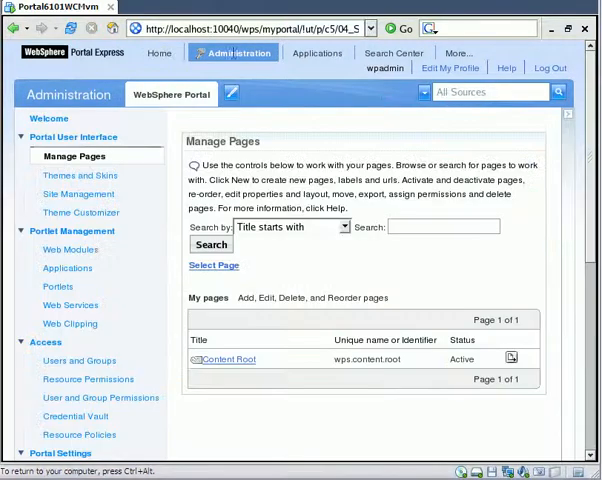
{"action": "mouse_move", "coordinate": [161, 297]}
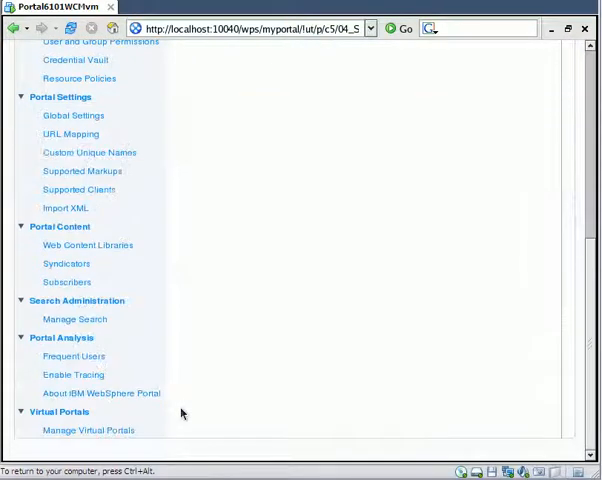
{"action": "mouse_move", "coordinate": [70, 238]}
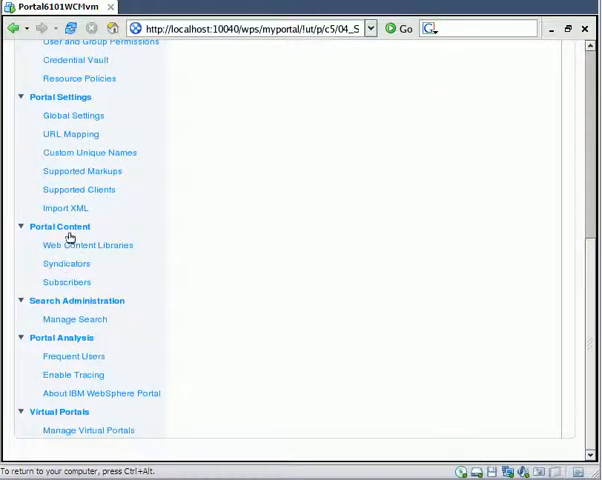
Step: Open the Web Content Libraries page under Portal Content in Administration
{"action": "left_click", "coordinate": [87, 245]}
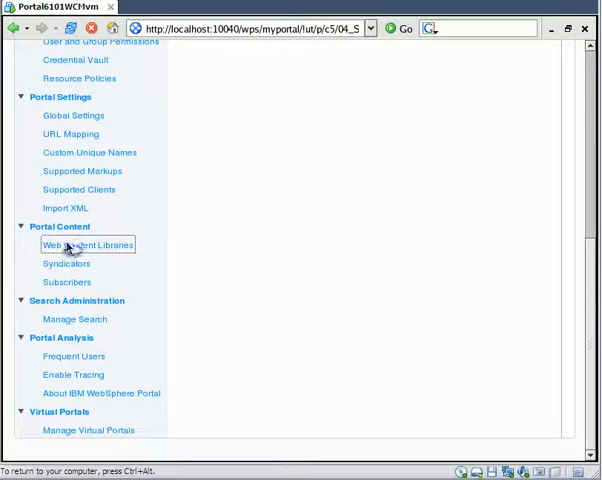
Step: Create a web content library with name 'Yak' and description 'Yak'
{"action": "left_click", "coordinate": [86, 245]}
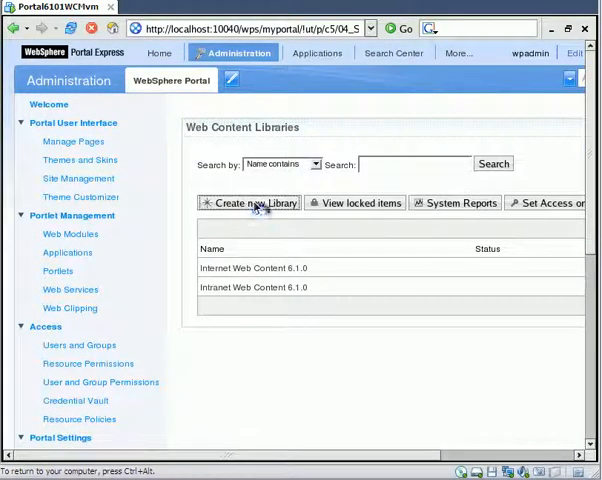
{"action": "left_click", "coordinate": [251, 203]}
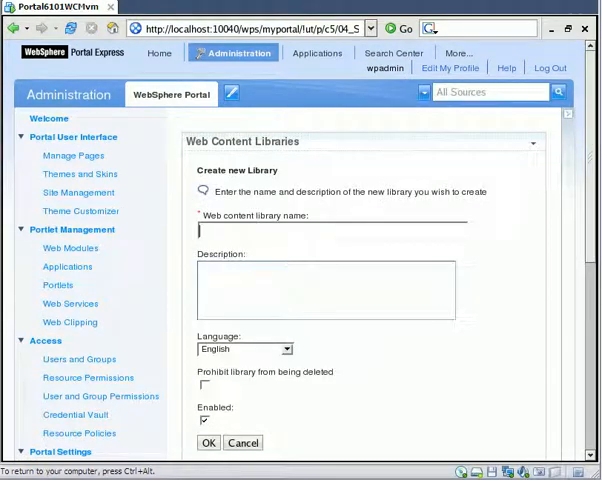
{"action": "type", "text": "Yak"}
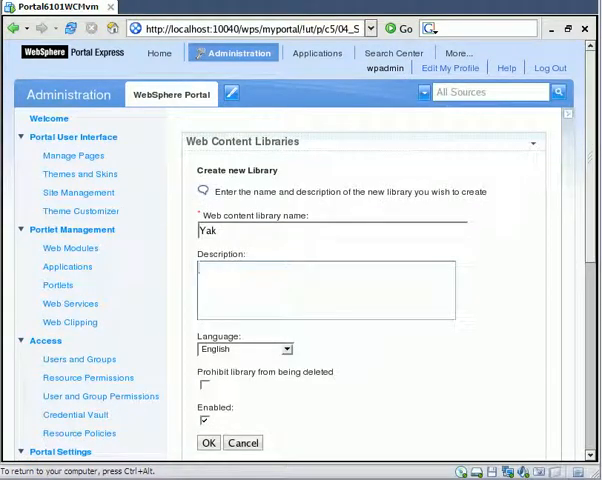
{"action": "type", "text": "Yak"}
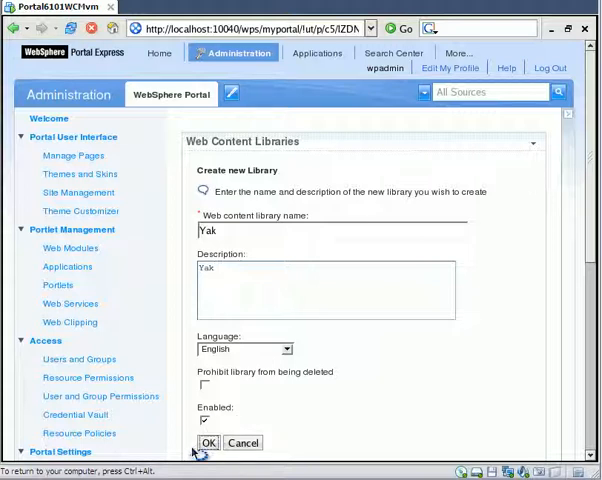
{"action": "left_click", "coordinate": [208, 443]}
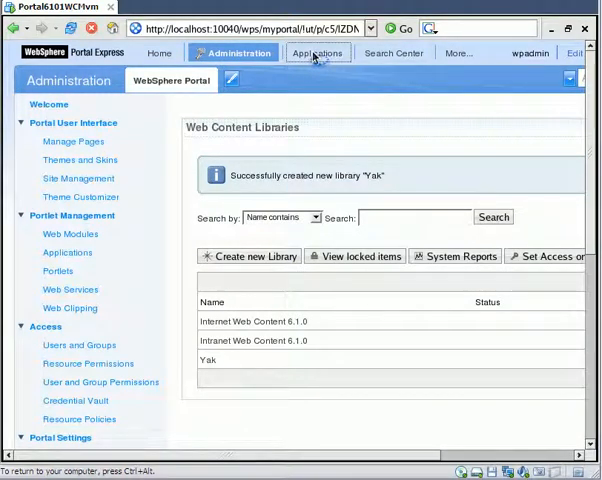
Step: Open the Web Content Management configure page from Applications
{"action": "left_click", "coordinate": [318, 53]}
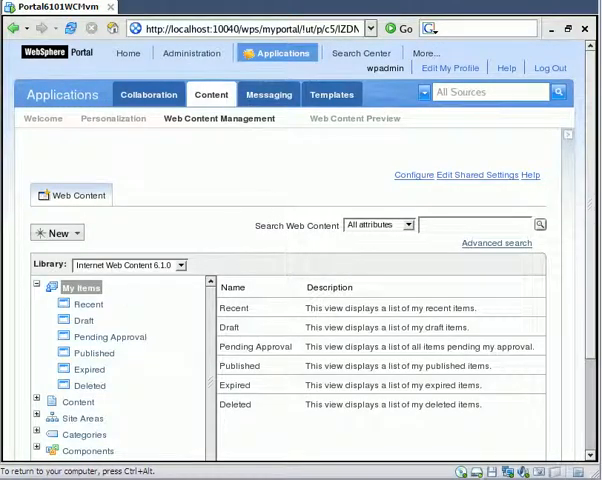
{"action": "left_click", "coordinate": [181, 264]}
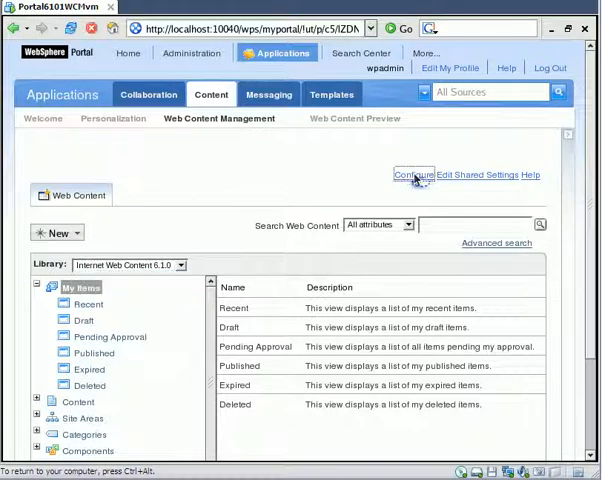
{"action": "left_click", "coordinate": [411, 175]}
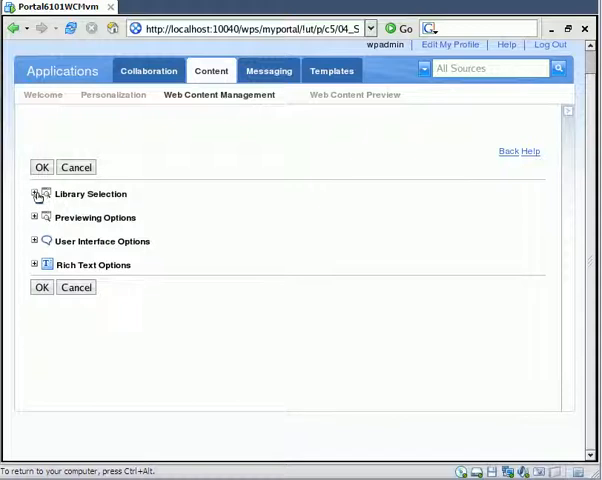
Step: Add Yak to Library Selection and remove Intranet and Internet Web Content 6.1.0
{"action": "left_click", "coordinate": [34, 193]}
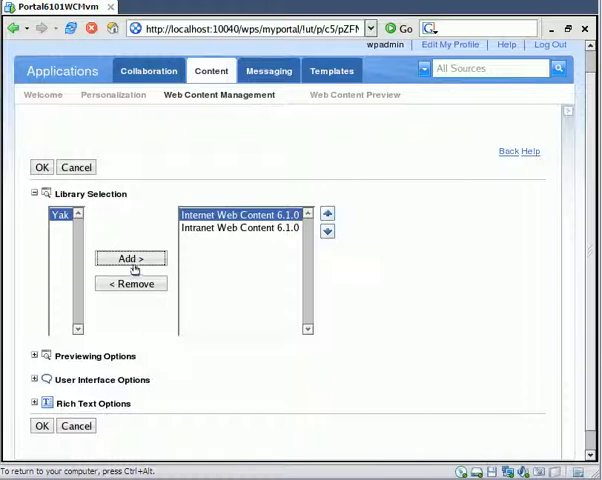
{"action": "left_click", "coordinate": [130, 258]}
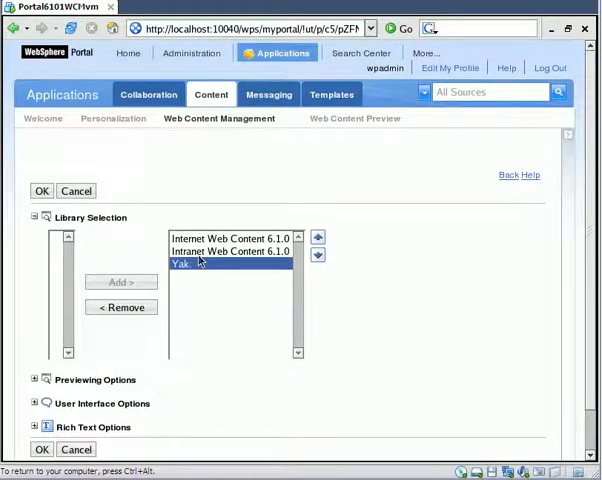
{"action": "left_click", "coordinate": [230, 251]}
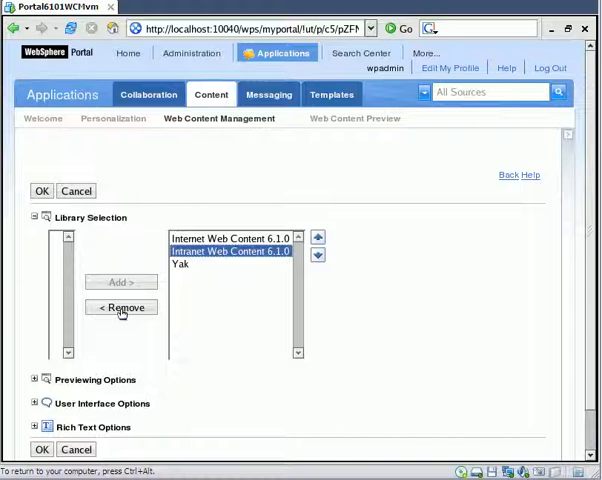
{"action": "left_click", "coordinate": [120, 307]}
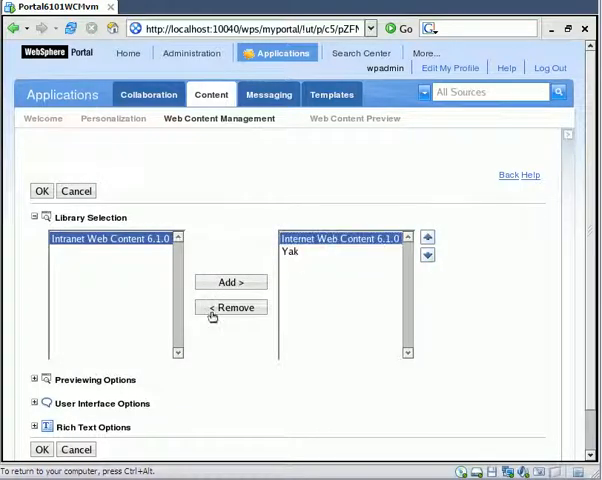
{"action": "left_click", "coordinate": [231, 307]}
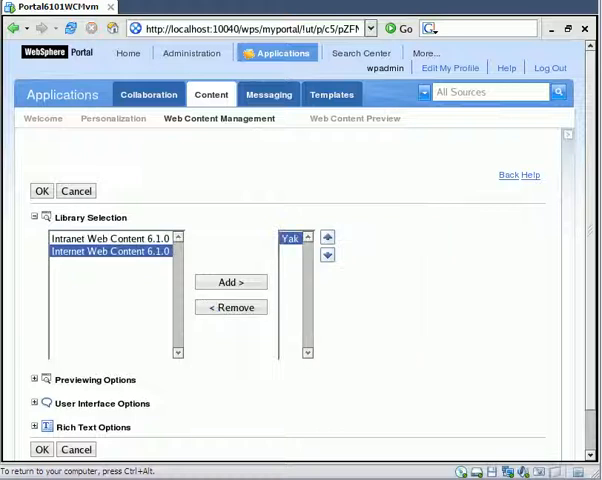